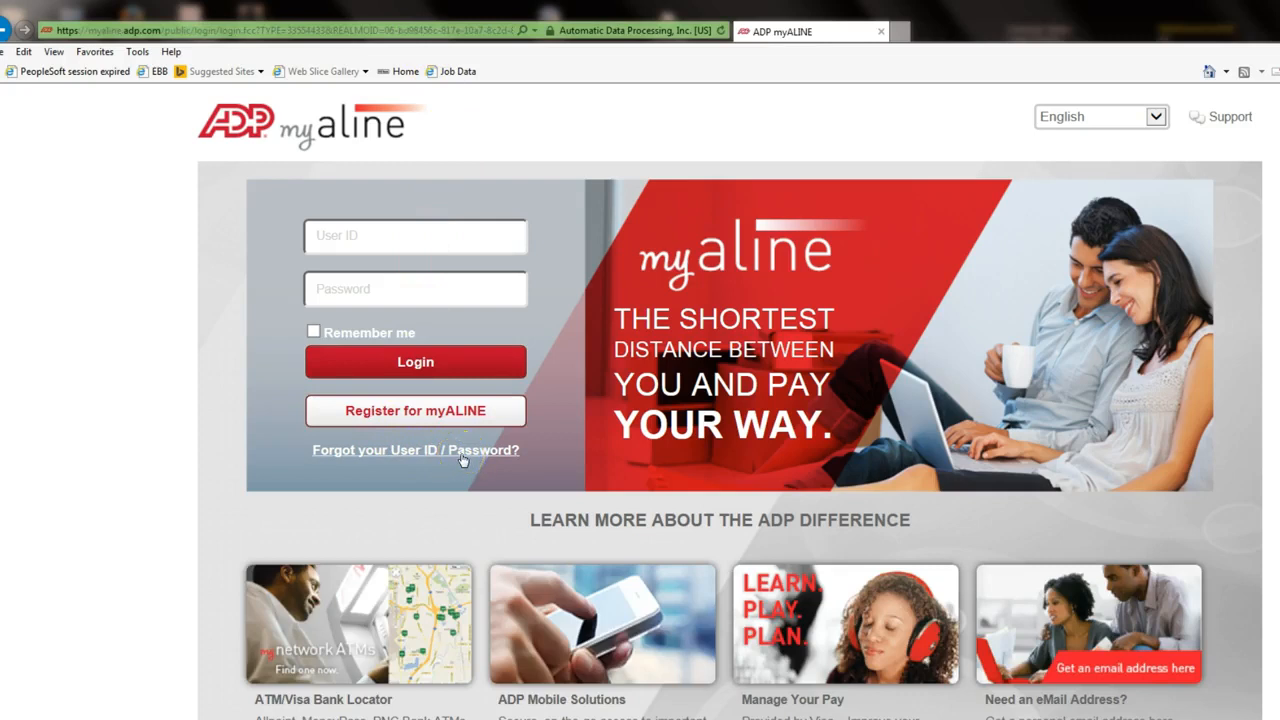
Step: Start recovery of a forgotten user ID or password from the login page
{"action": "left_click", "coordinate": [414, 448]}
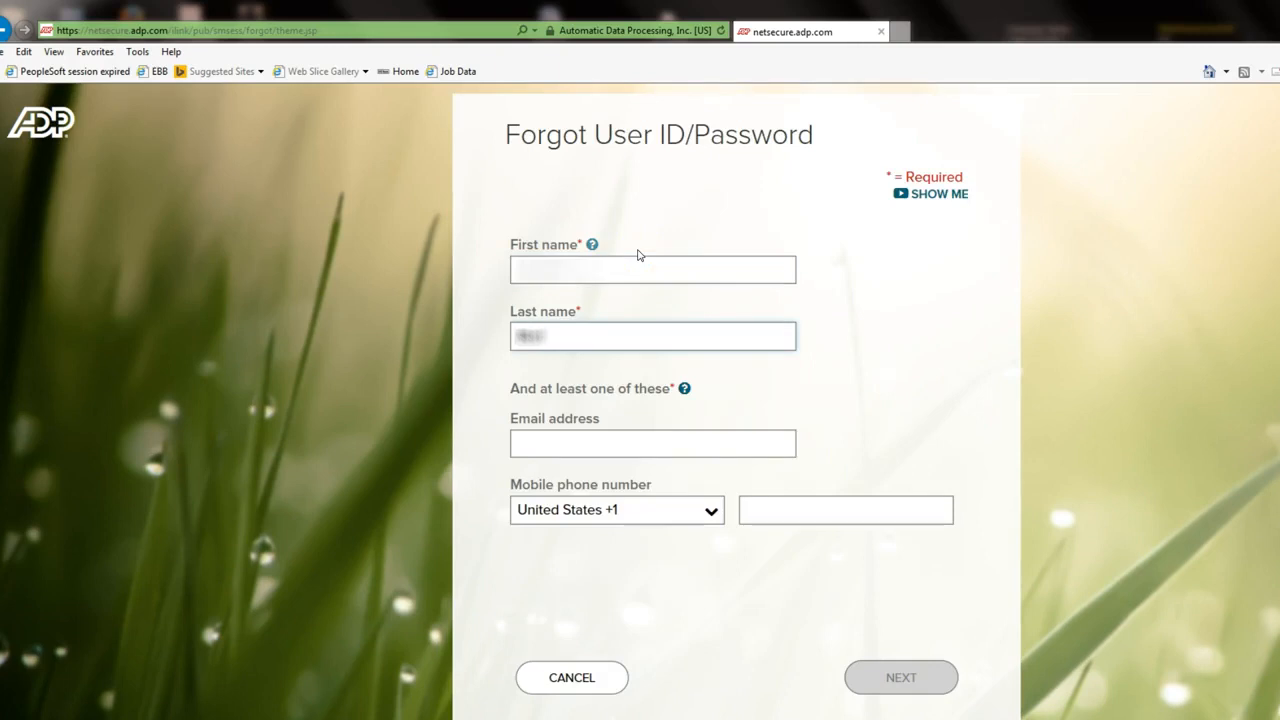
{"action": "left_click", "coordinate": [652, 444]}
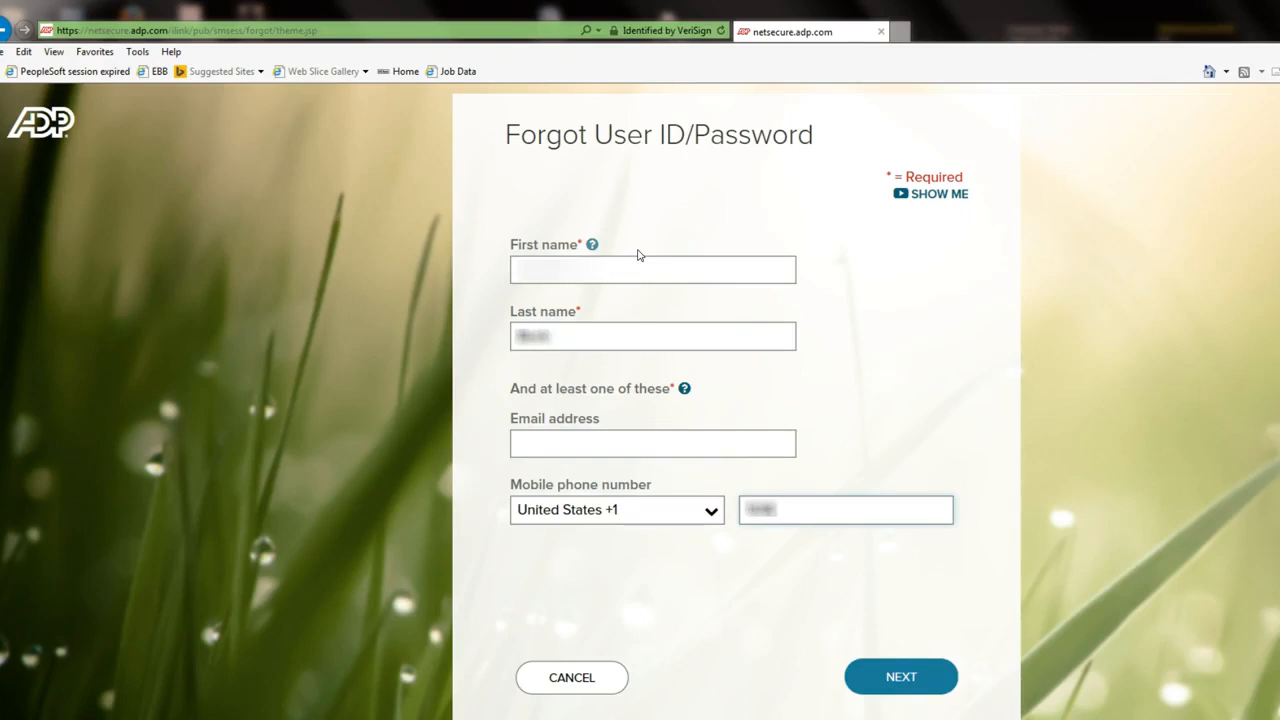
{"action": "type", "text": "1234567890"}
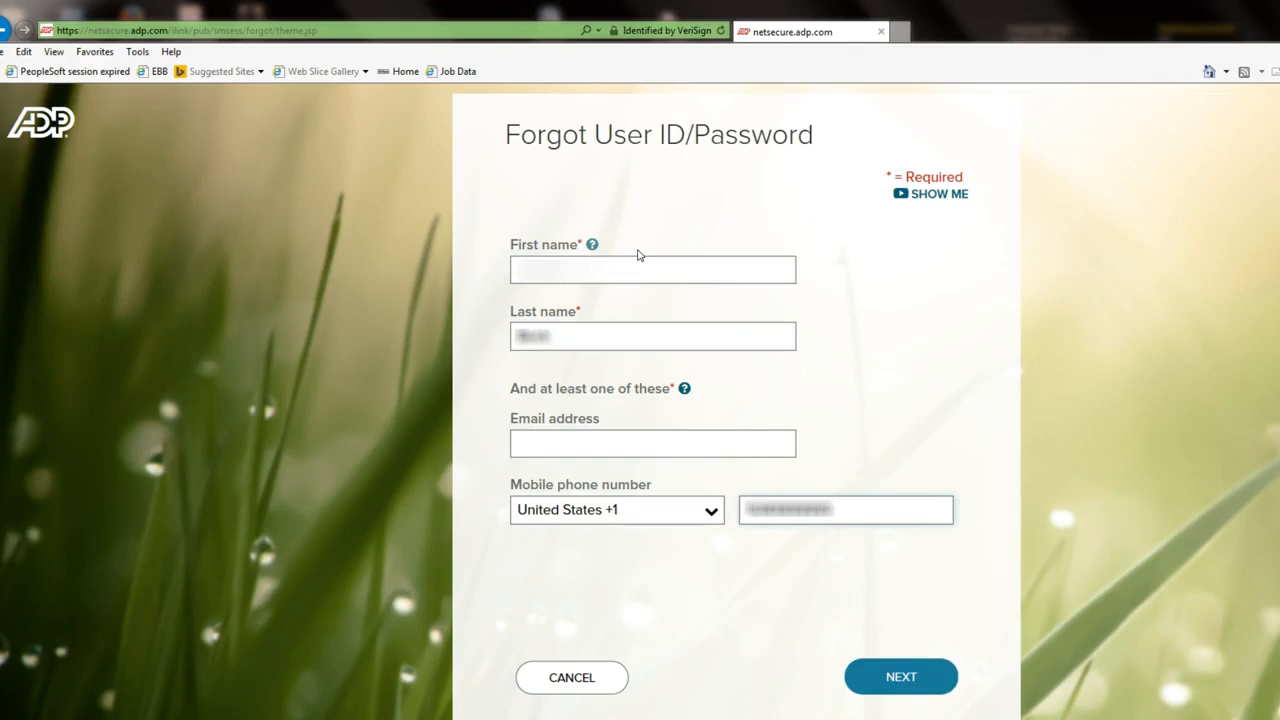
{"action": "left_click", "coordinate": [900, 676]}
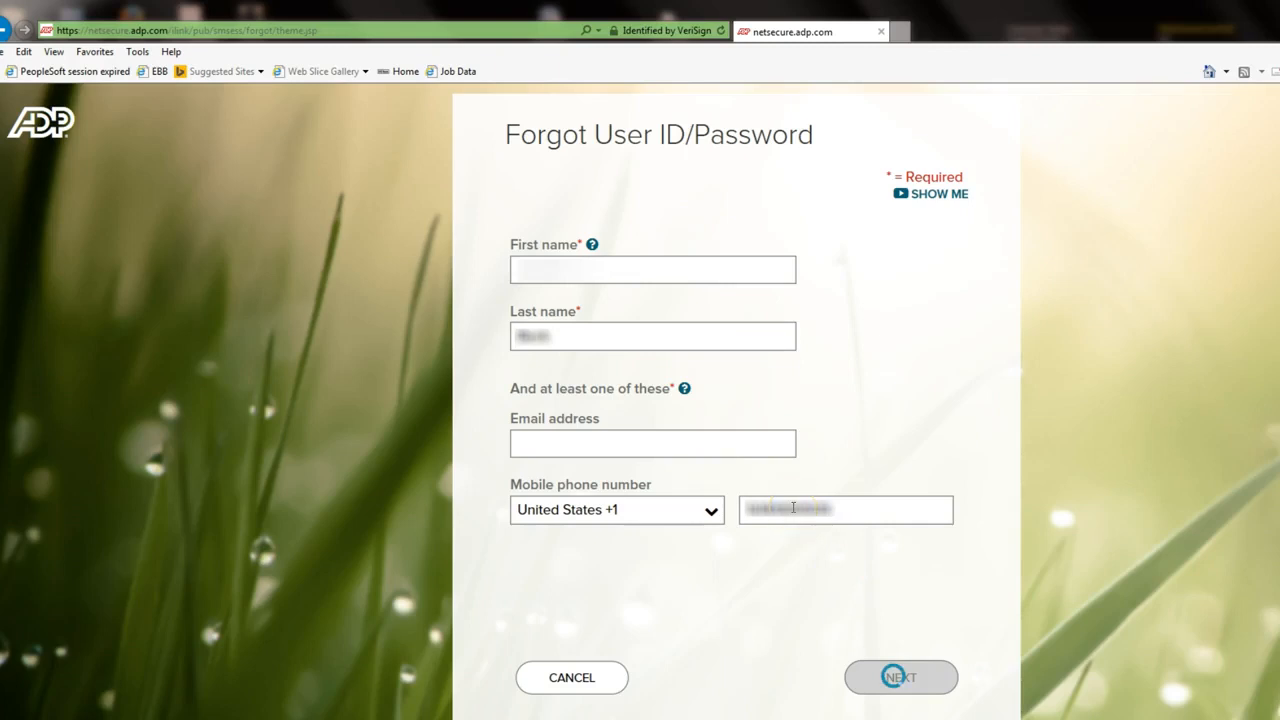
{"action": "left_click", "coordinate": [900, 676]}
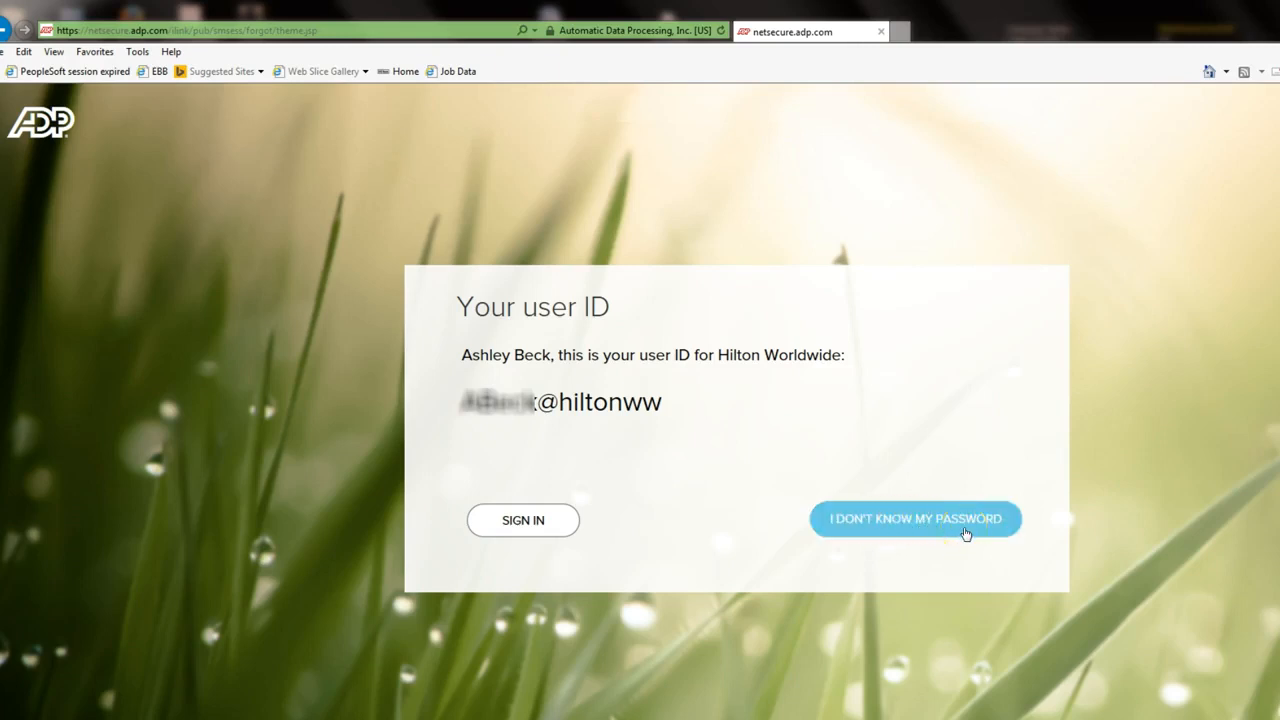
Step: Choose to reset the password and have the security code sent by SMS text message
{"action": "left_click", "coordinate": [916, 518]}
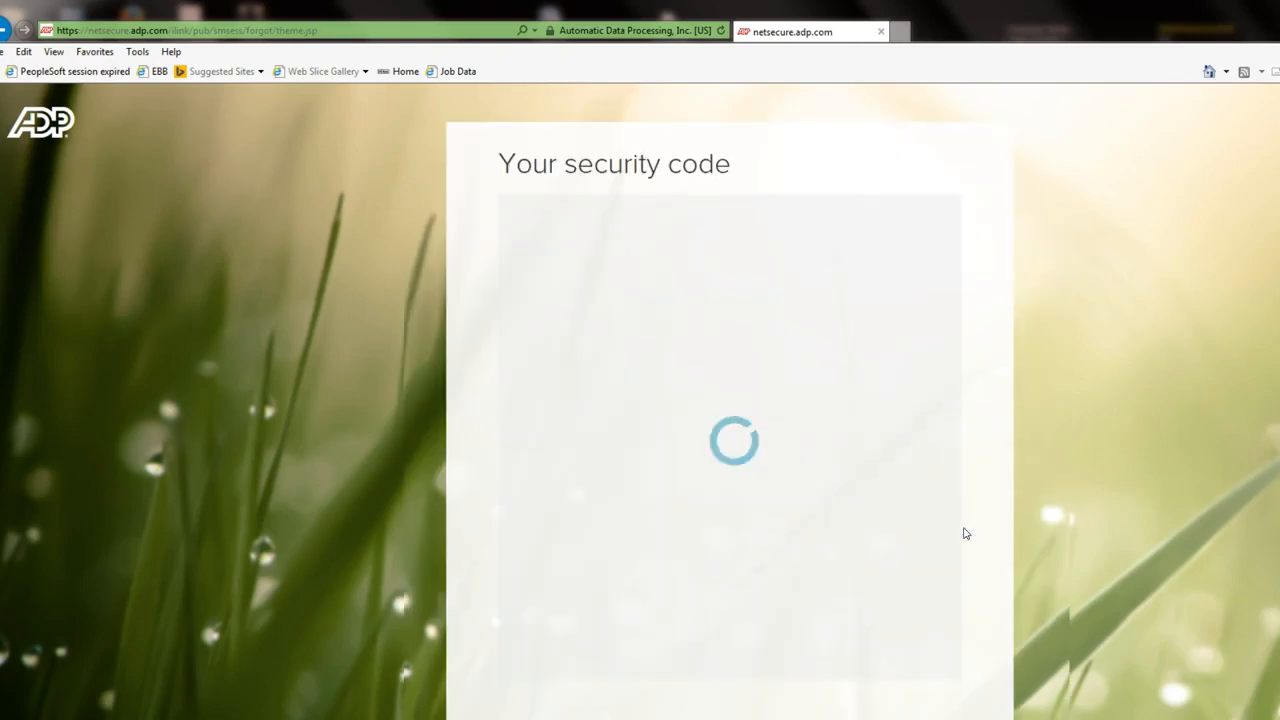
{"action": "mouse_move", "coordinate": [936, 532]}
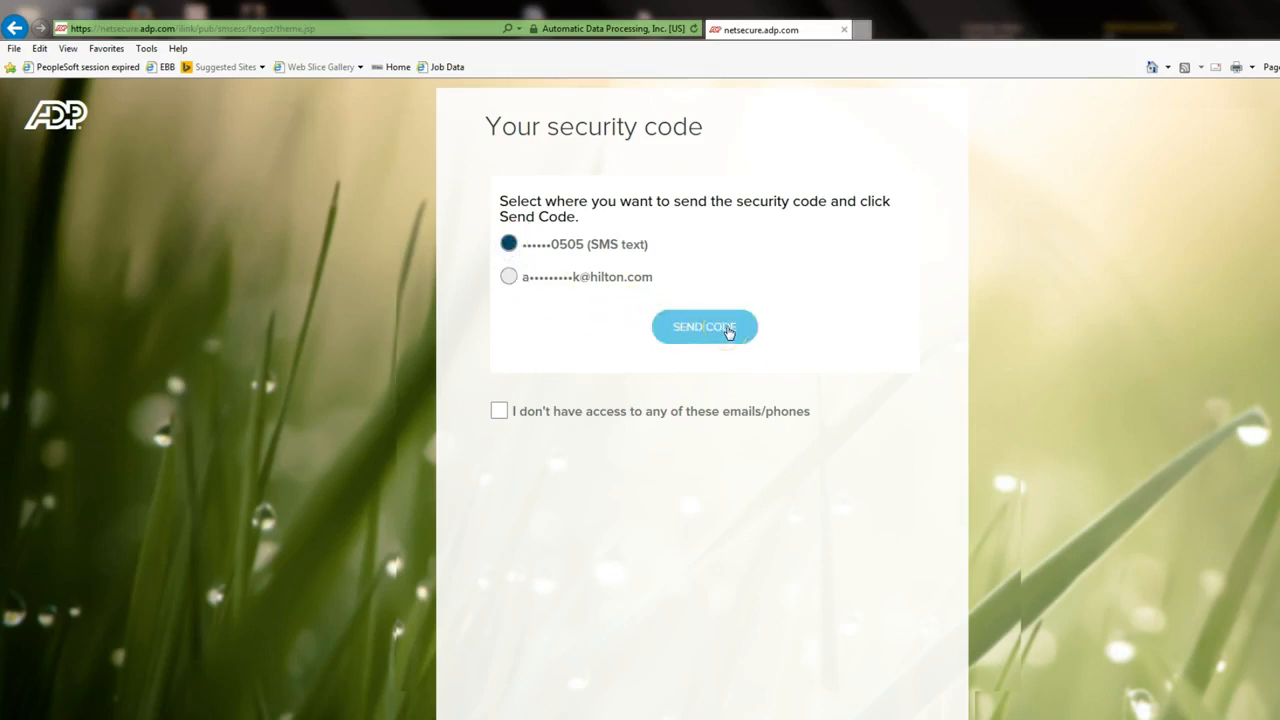
{"action": "left_click", "coordinate": [704, 326]}
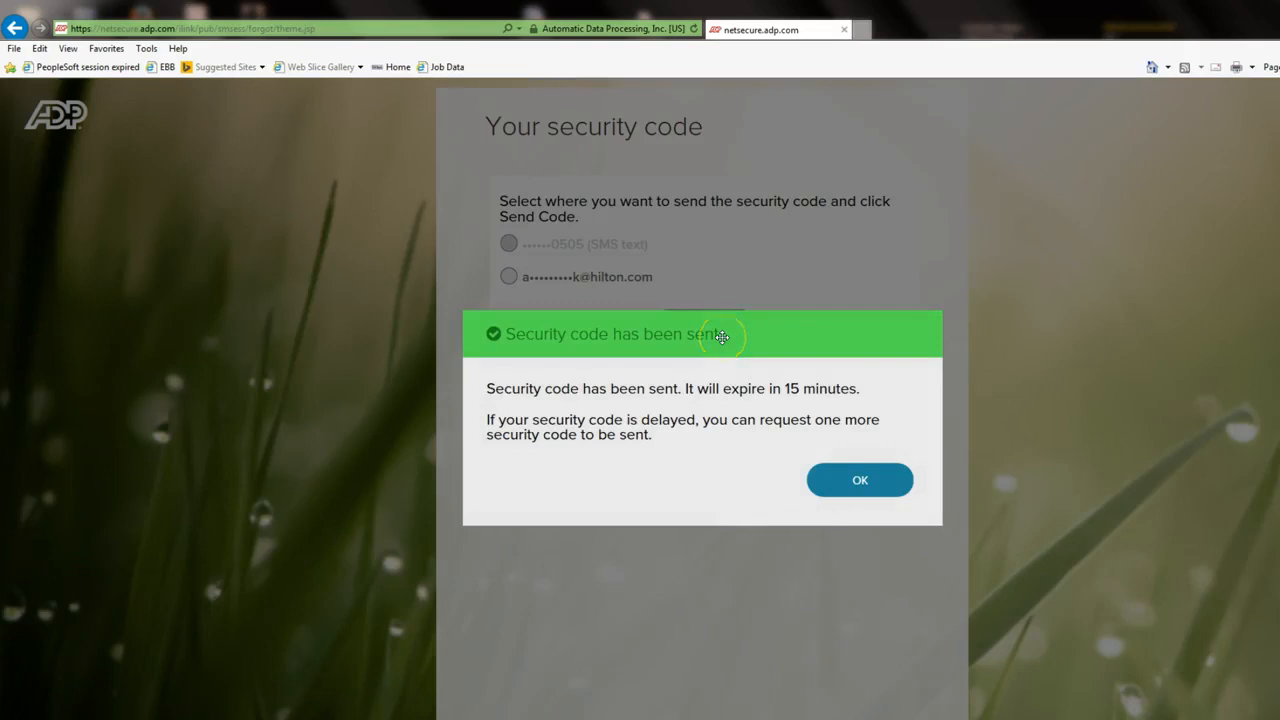
{"action": "mouse_move", "coordinate": [710, 328]}
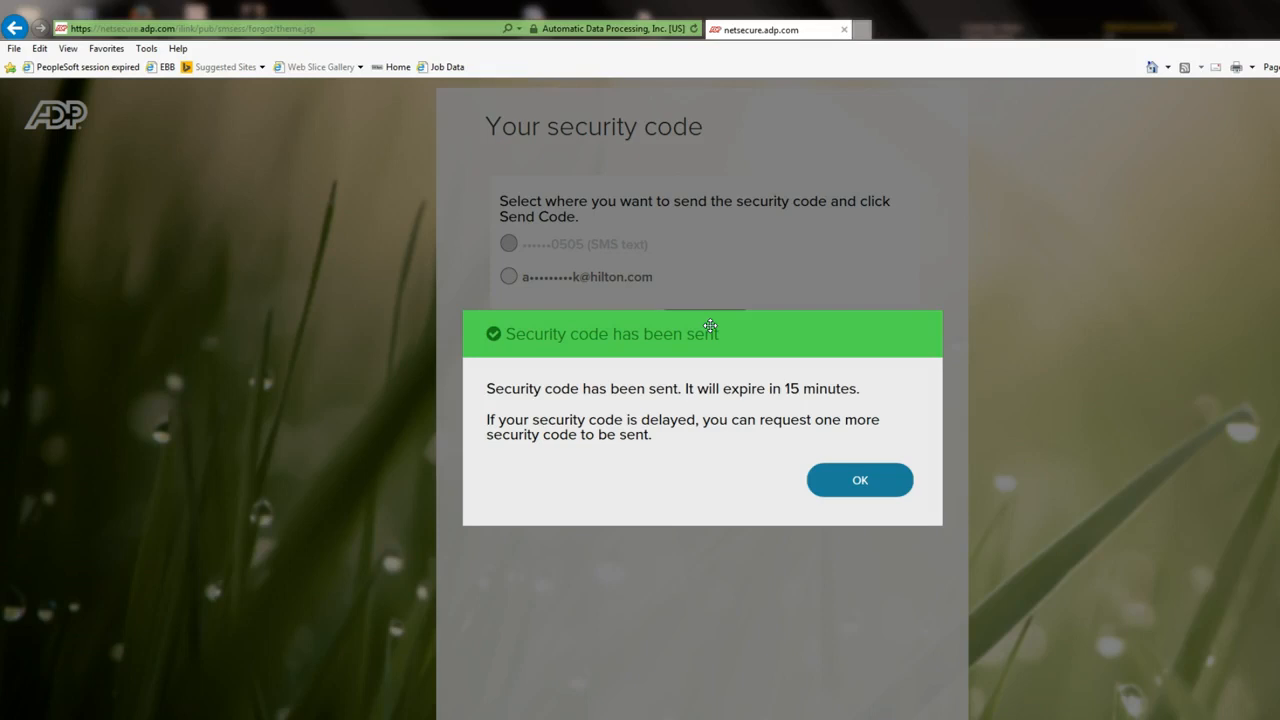
{"action": "mouse_move", "coordinate": [886, 464]}
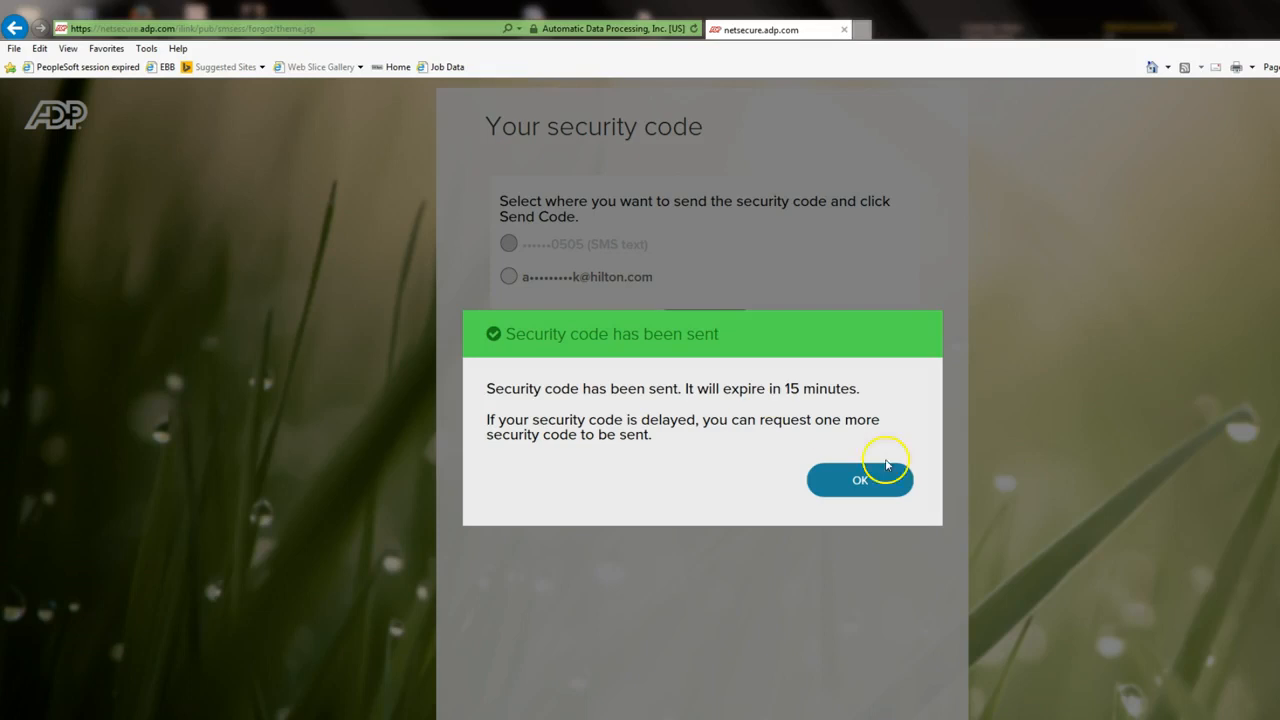
{"action": "left_click", "coordinate": [860, 480]}
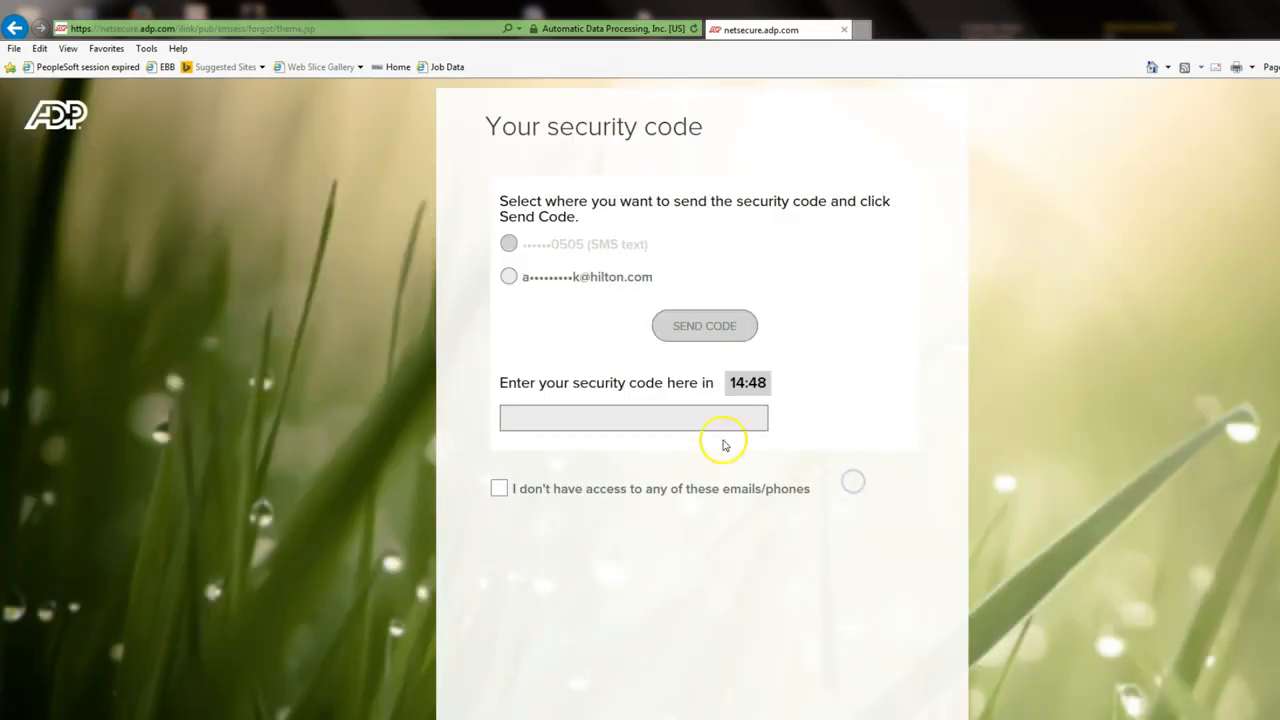
{"action": "left_click", "coordinate": [632, 418]}
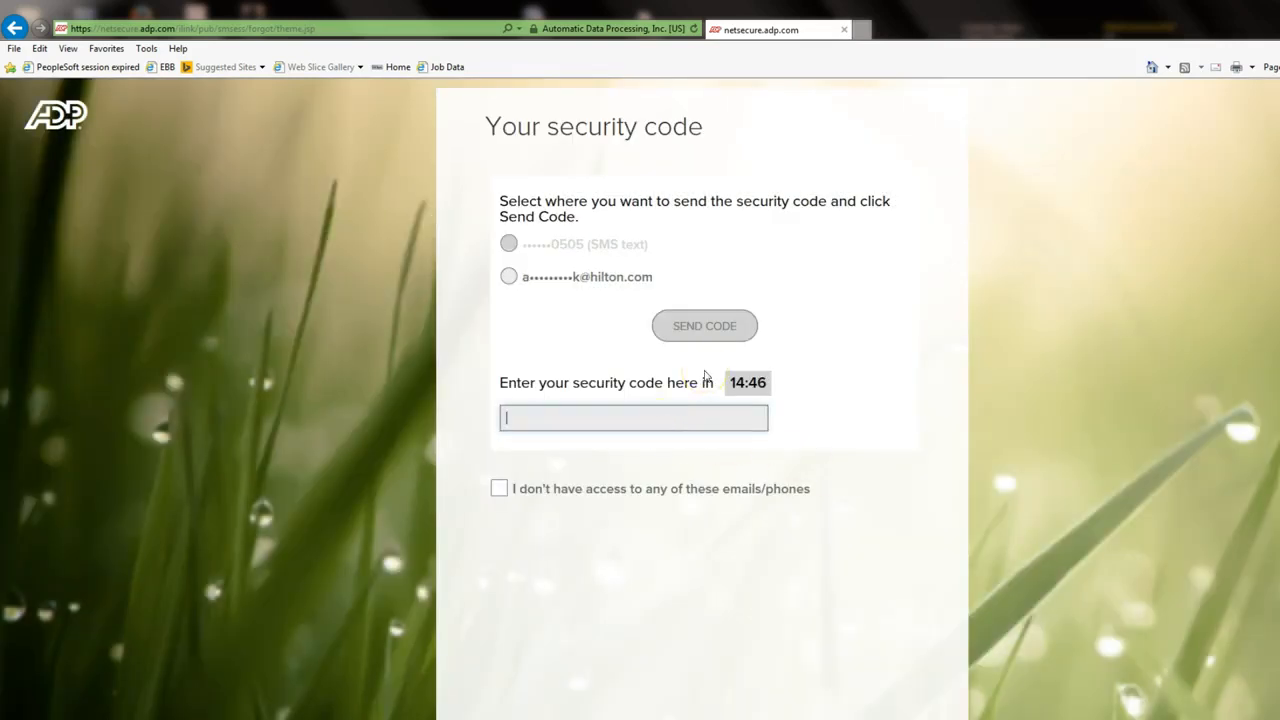
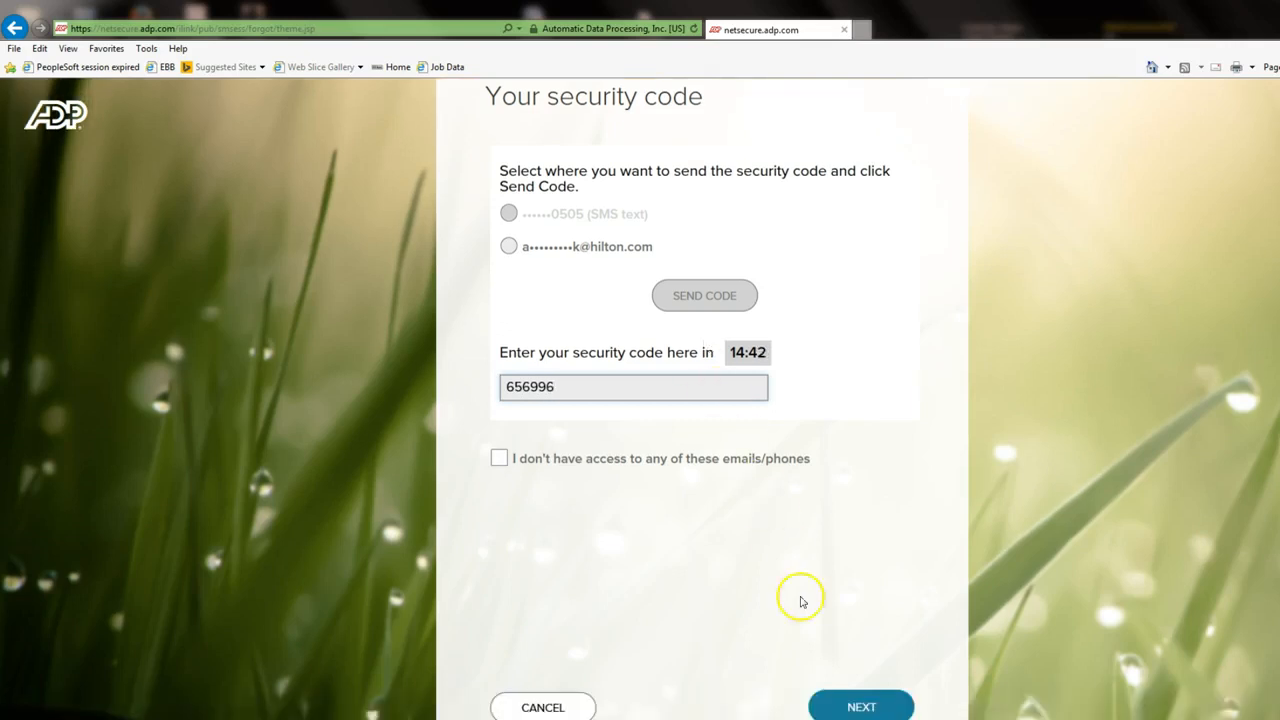
{"action": "left_click", "coordinate": [860, 708]}
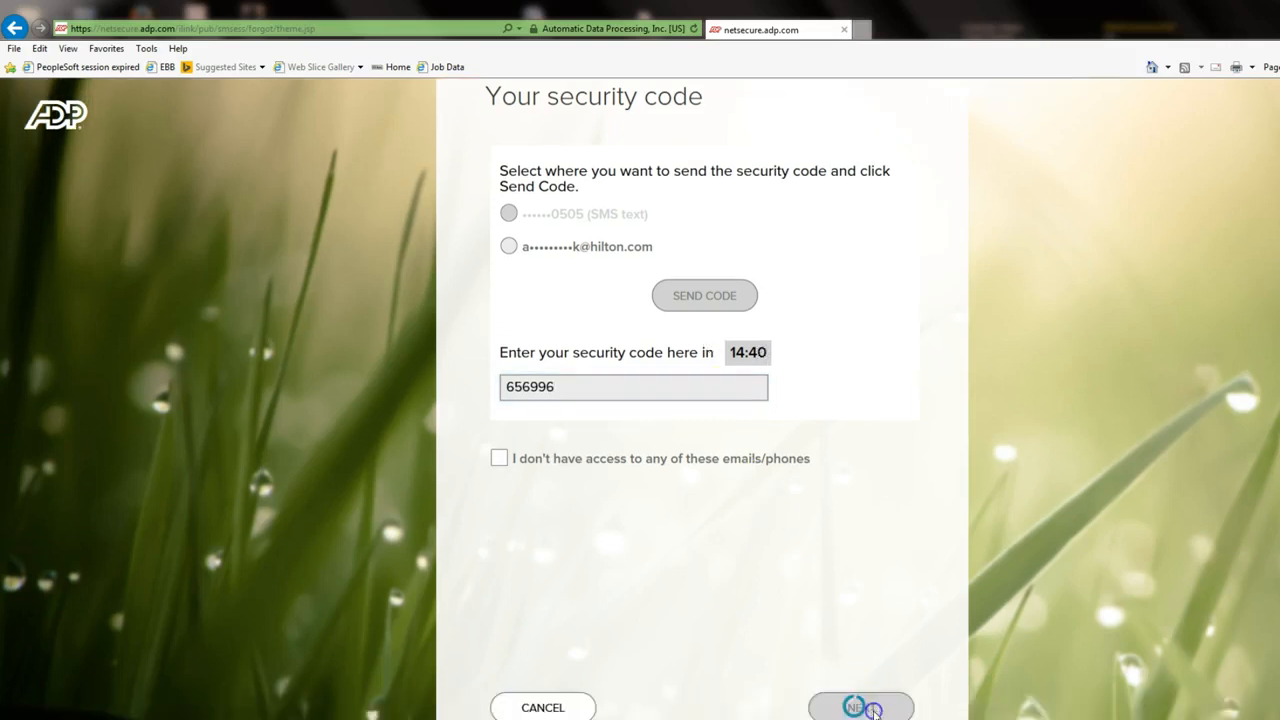
{"action": "left_click", "coordinate": [860, 708]}
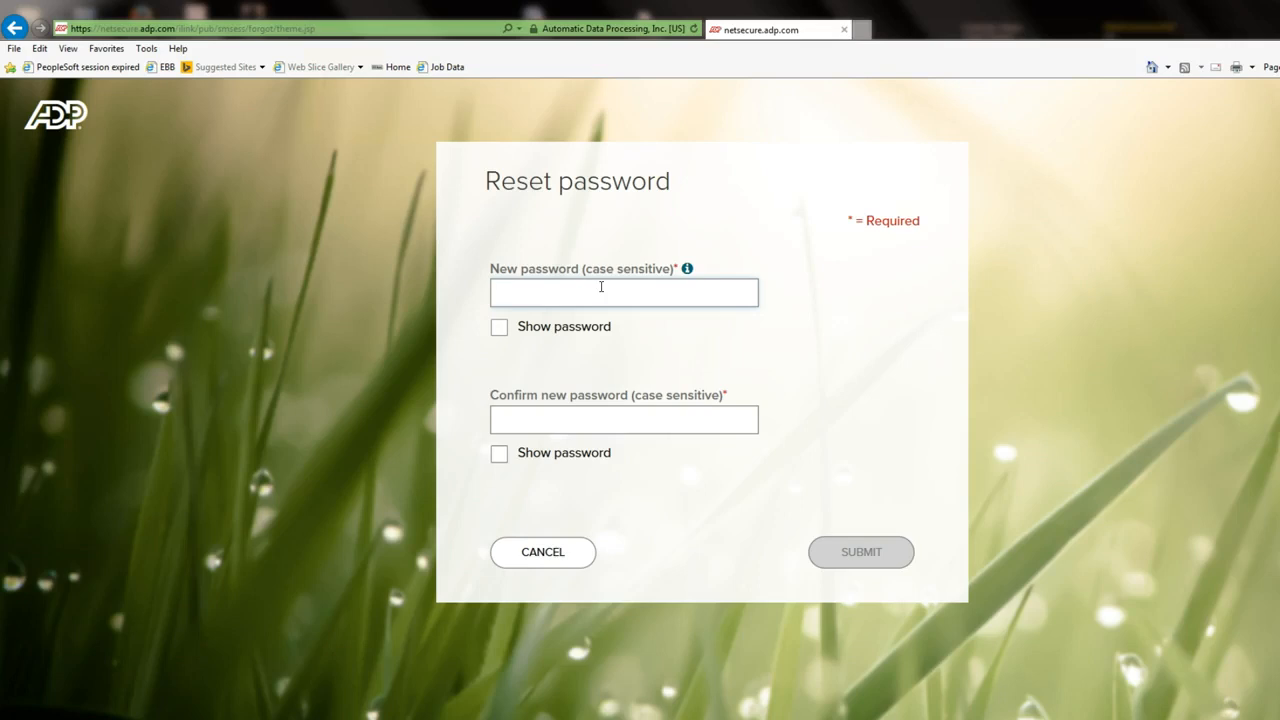
Step: Enter the new strong password in both fields and submit the reset
{"action": "left_click", "coordinate": [624, 292]}
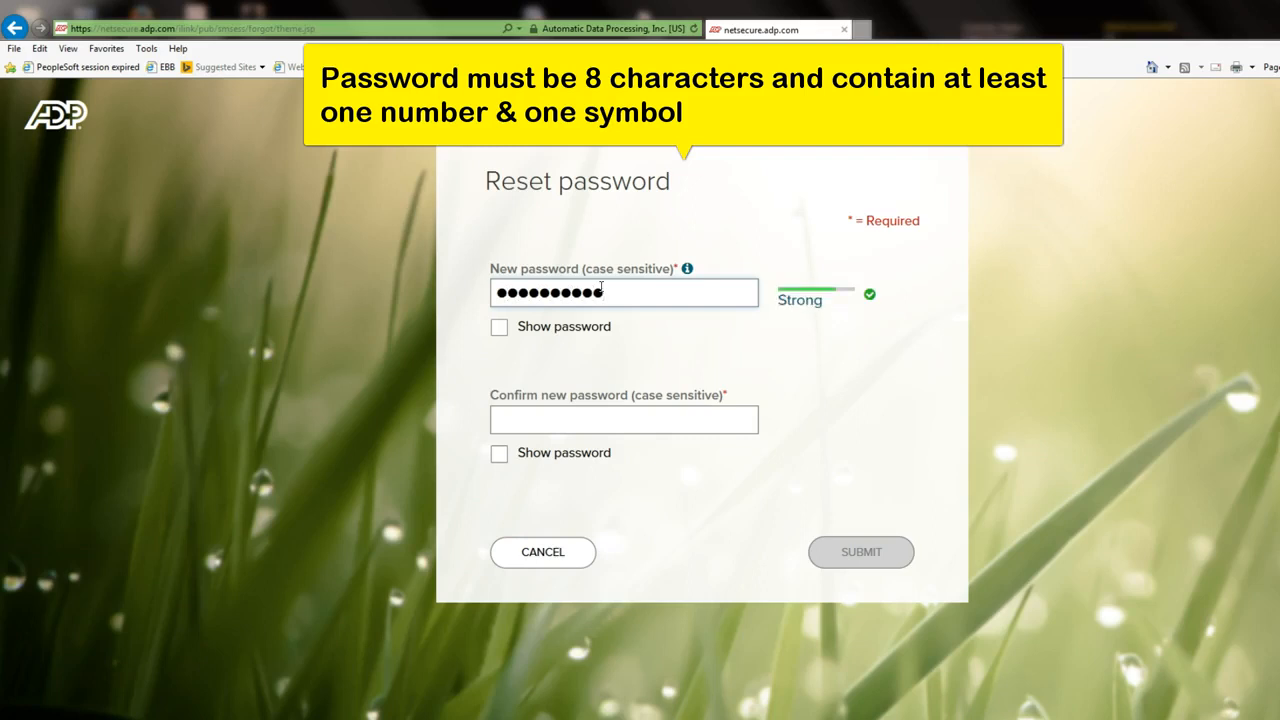
{"action": "type", "text": "••"}
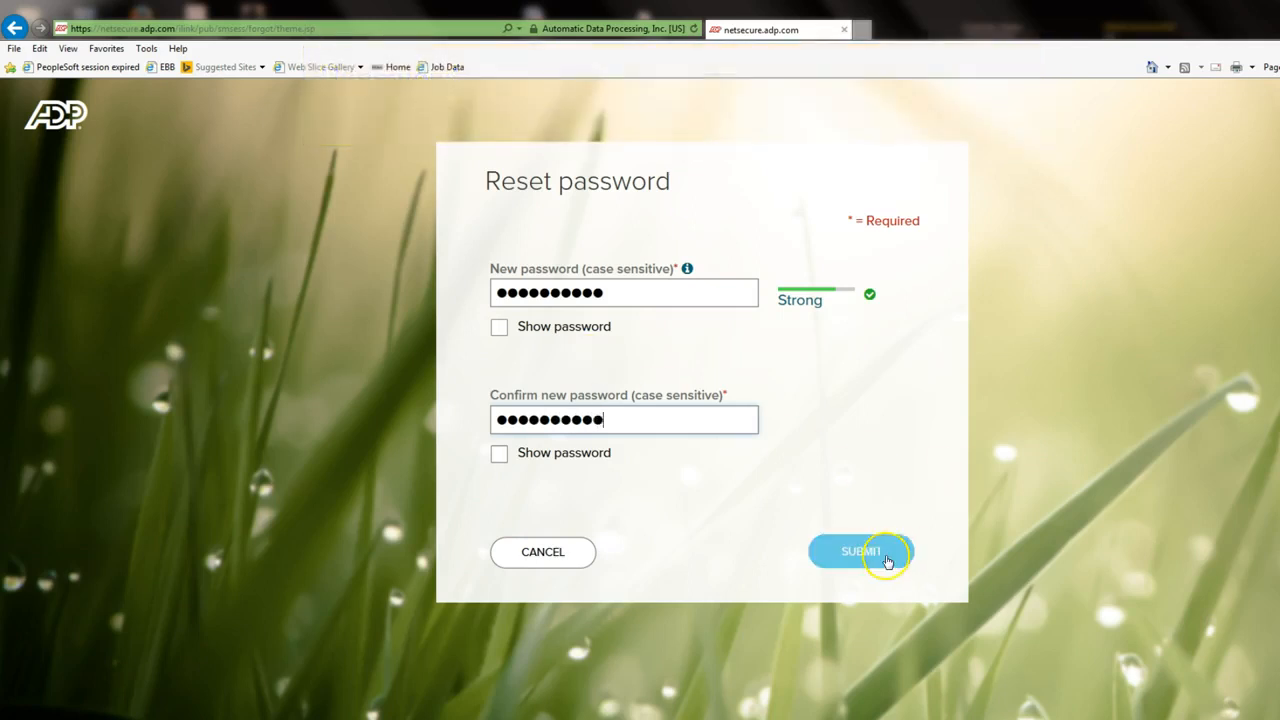
{"action": "left_click", "coordinate": [860, 552]}
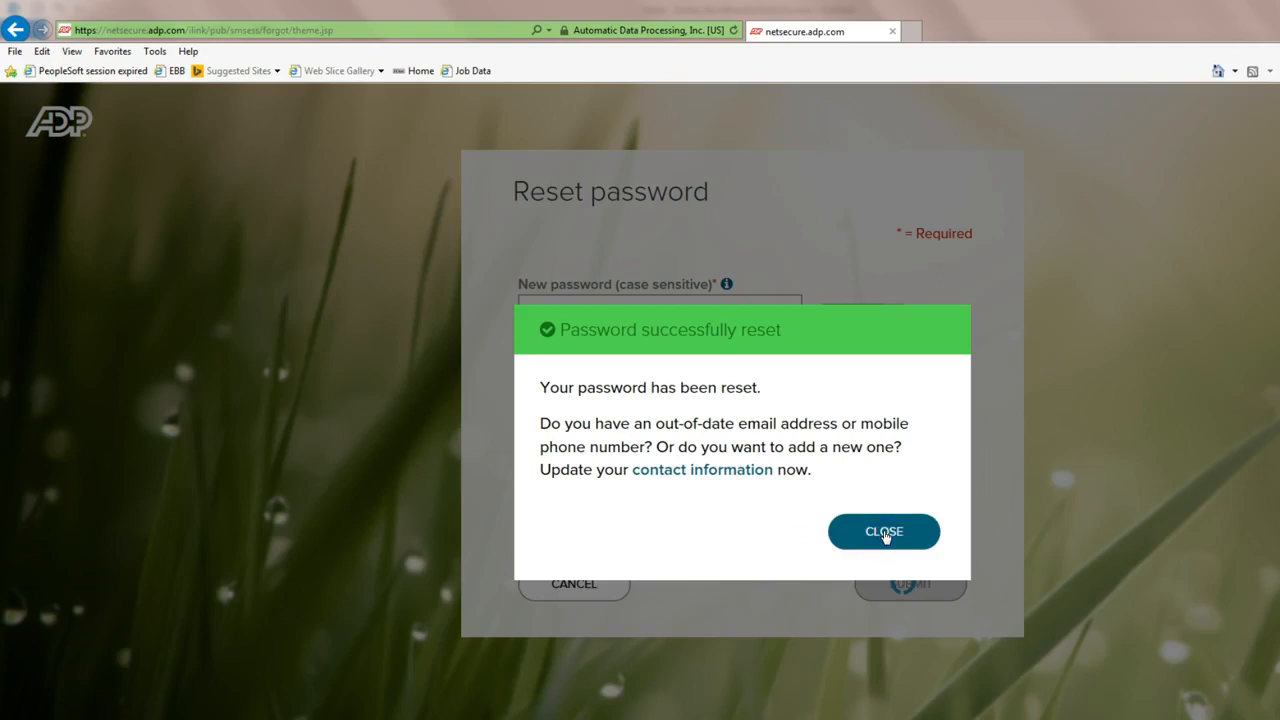
Step: Close the reset success message and return to the login page's User ID field
{"action": "left_click", "coordinate": [884, 532]}
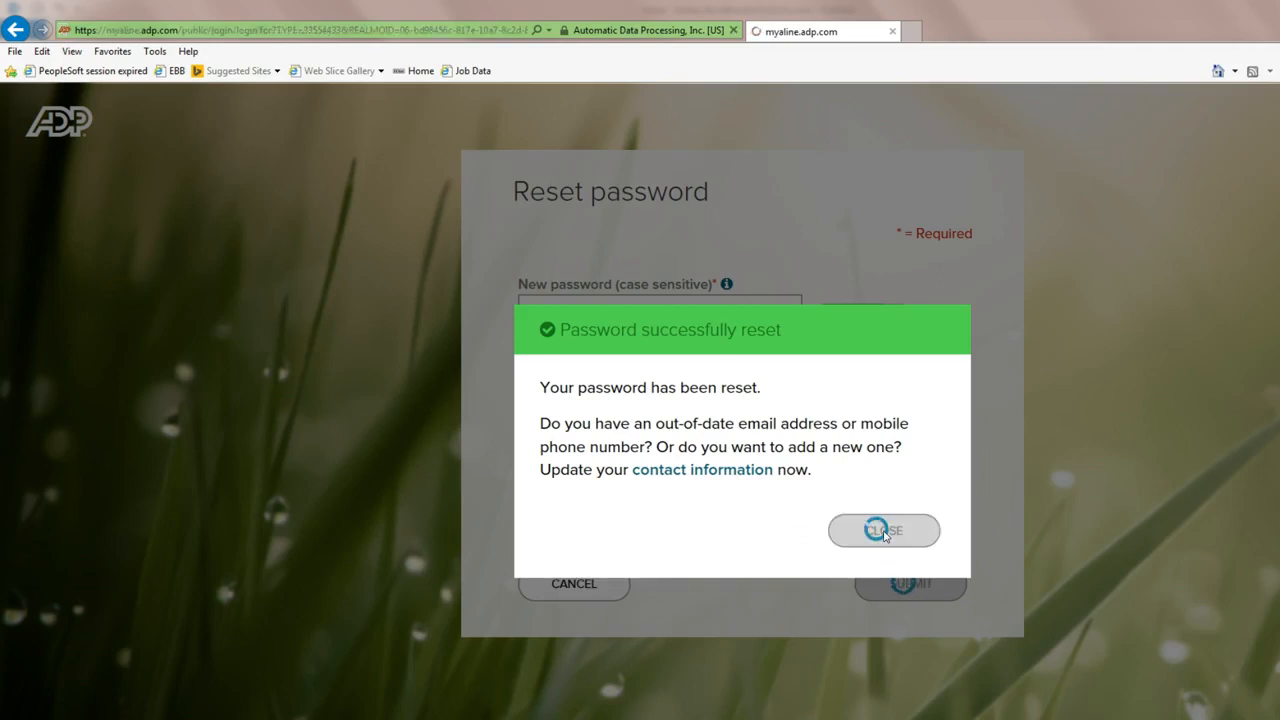
{"action": "left_click", "coordinate": [884, 530]}
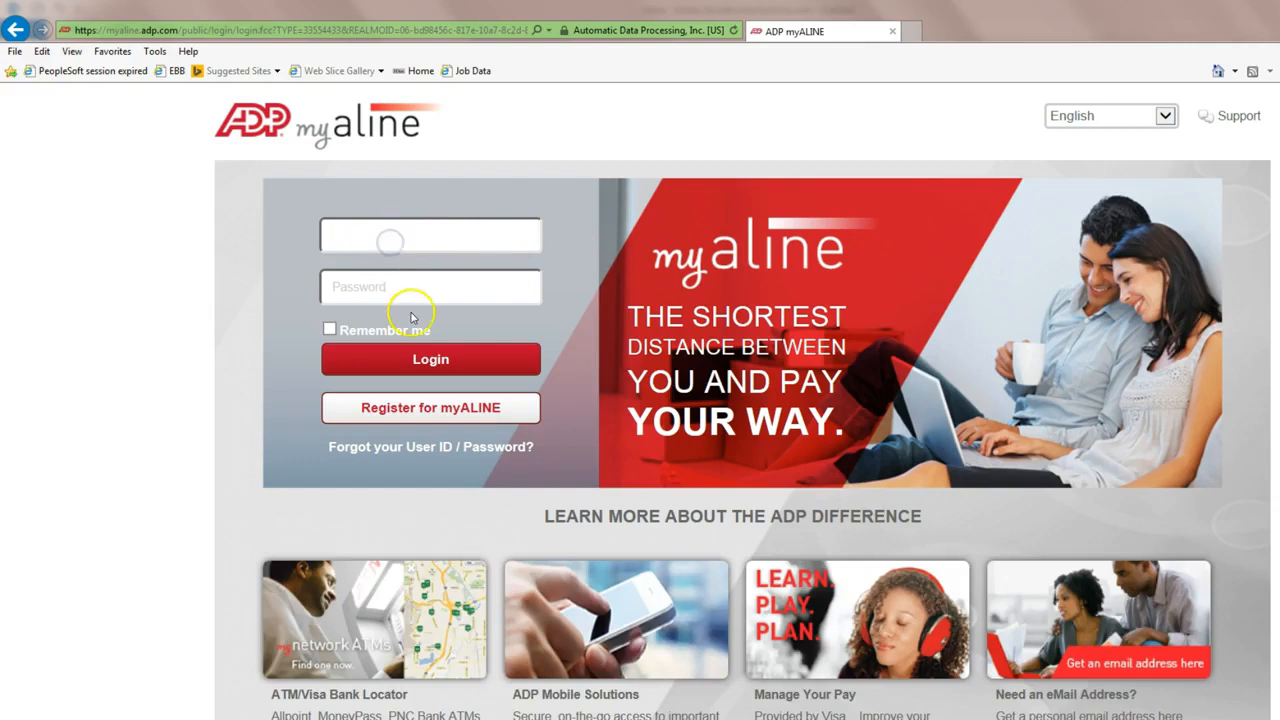
{"action": "left_click", "coordinate": [430, 288]}
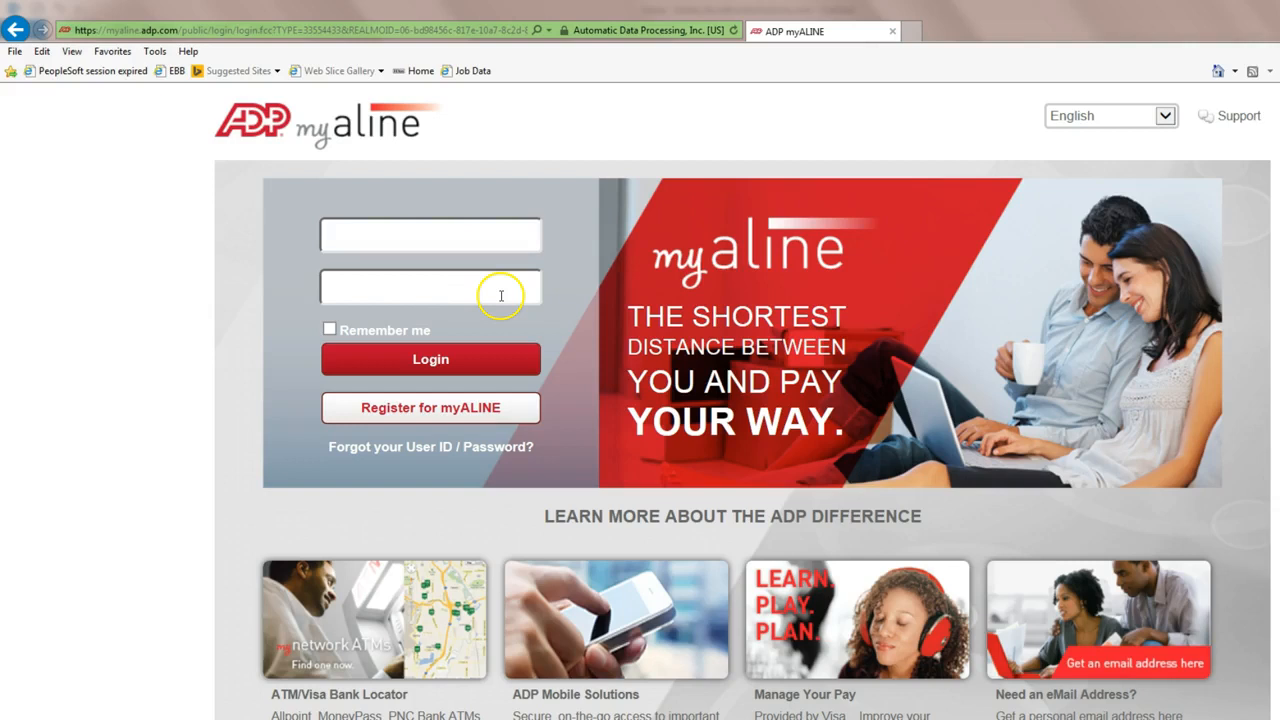
{"action": "left_click", "coordinate": [430, 288]}
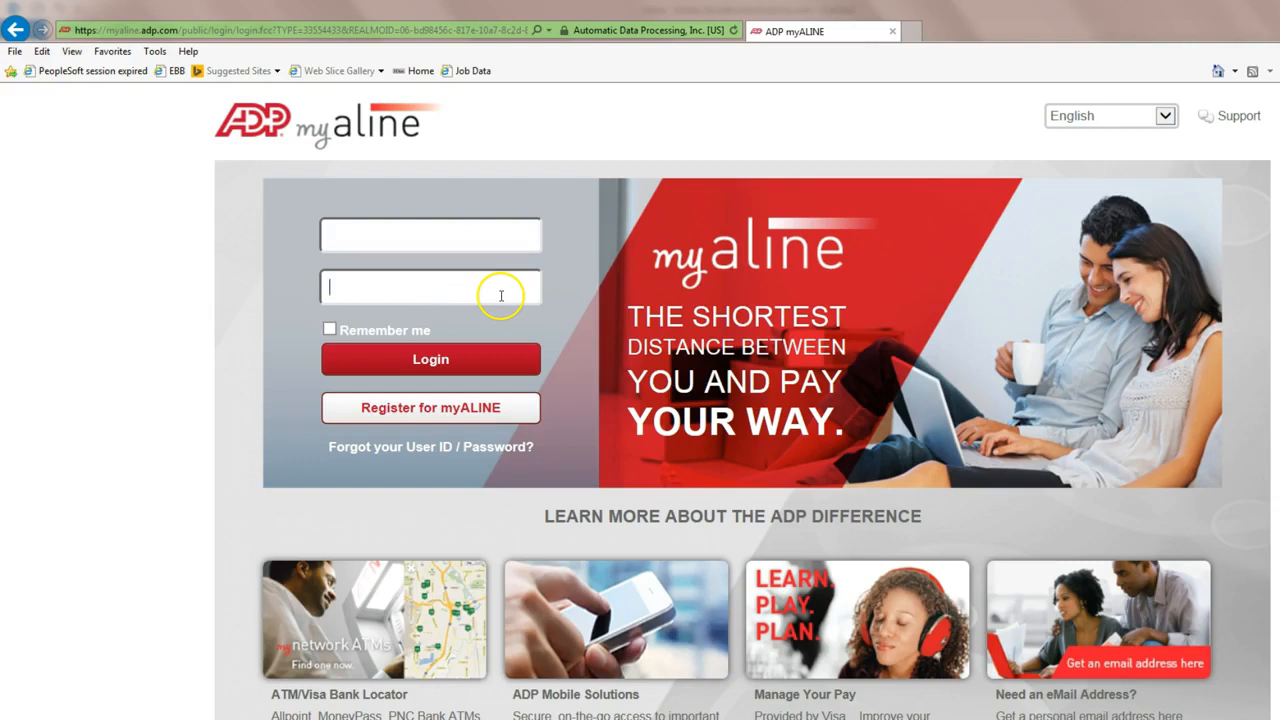